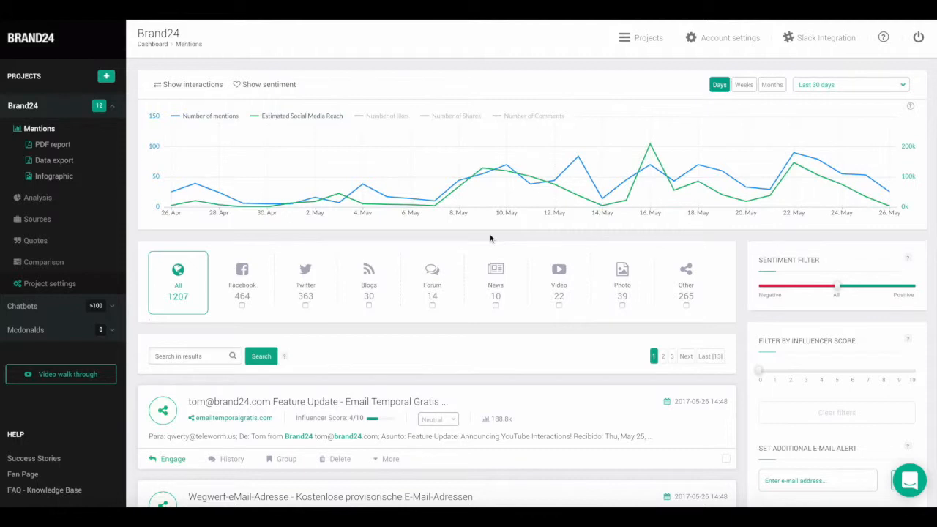
pyautogui.moveTo(477, 240)
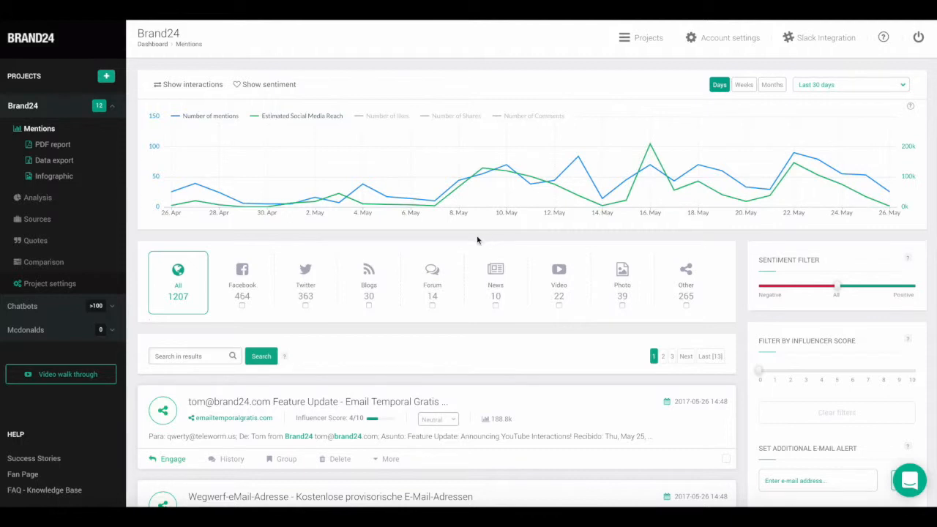
pyautogui.moveTo(459, 331)
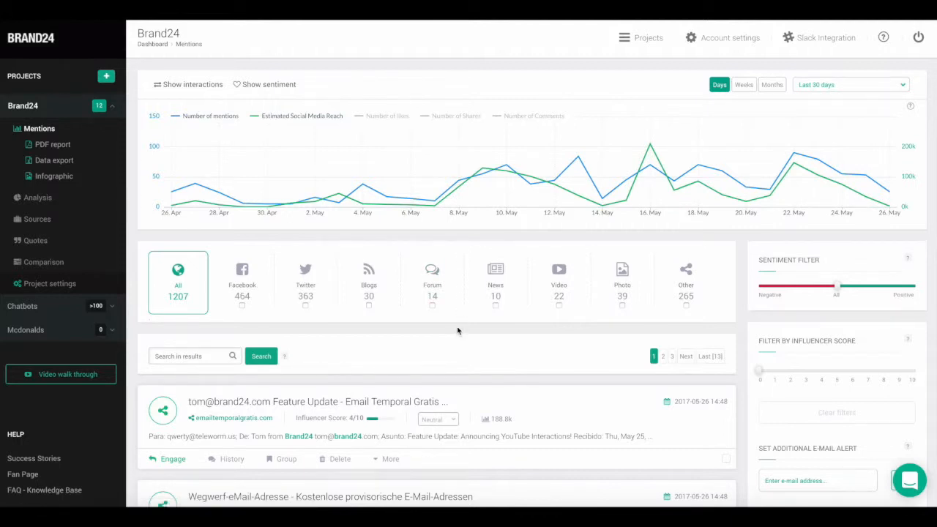
pyautogui.moveTo(326, 353)
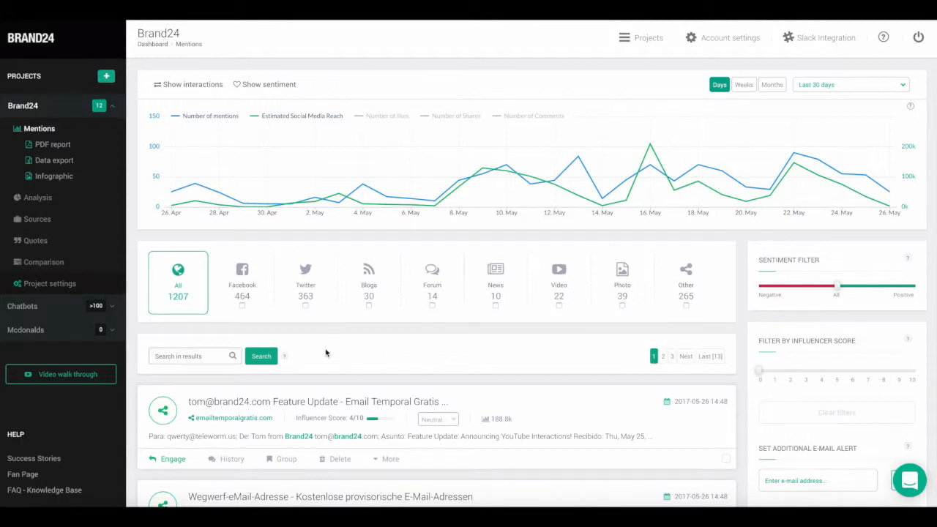
pyautogui.moveTo(320, 356)
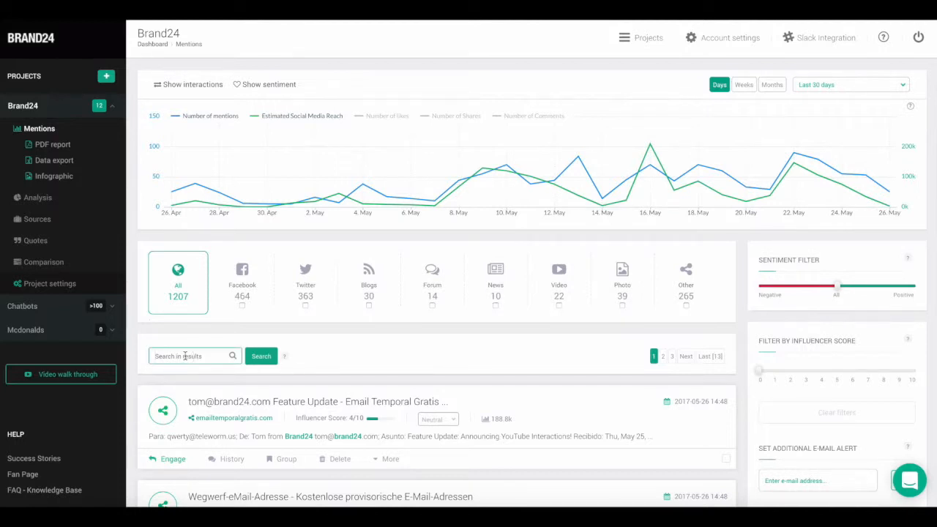
pyautogui.moveTo(180, 387)
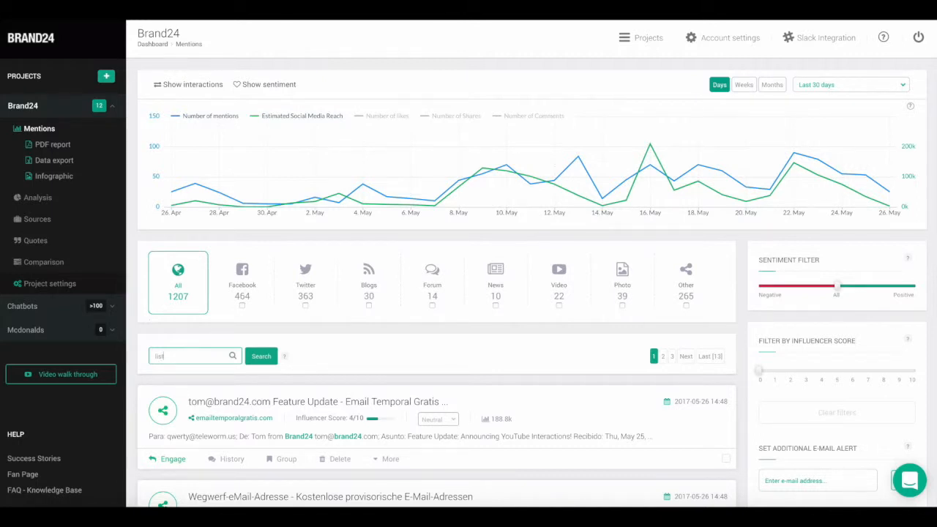
# Step: Search the mentions for 'listening', narrowing results from 1207 to 85
pyautogui.write('listening')
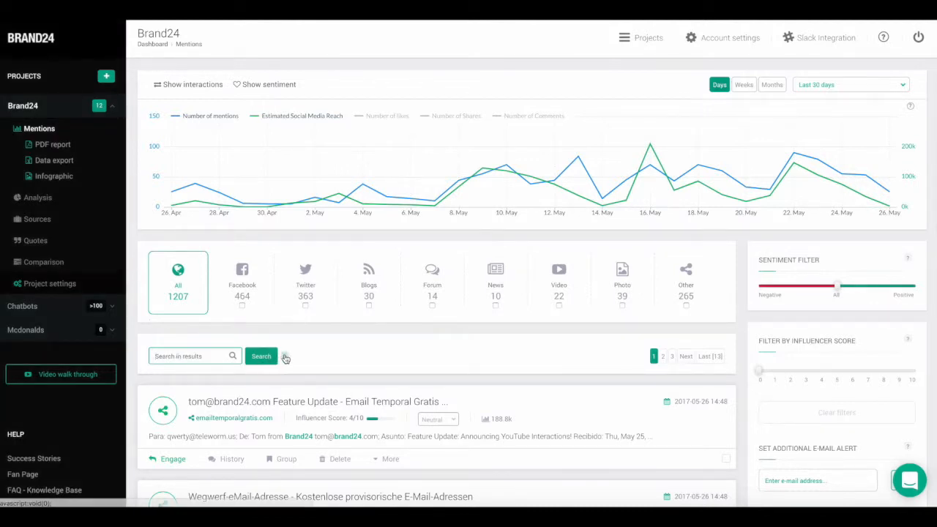
pyautogui.moveTo(285, 356)
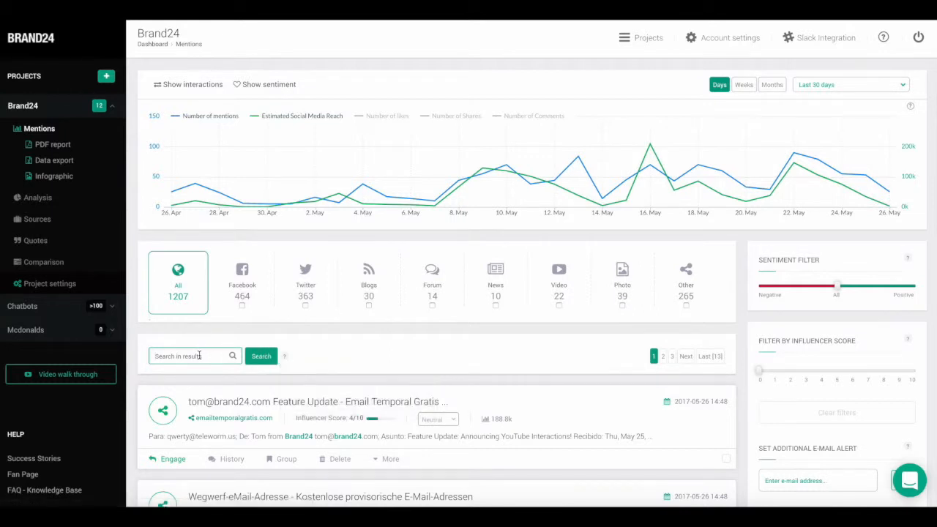
pyautogui.write('listen')
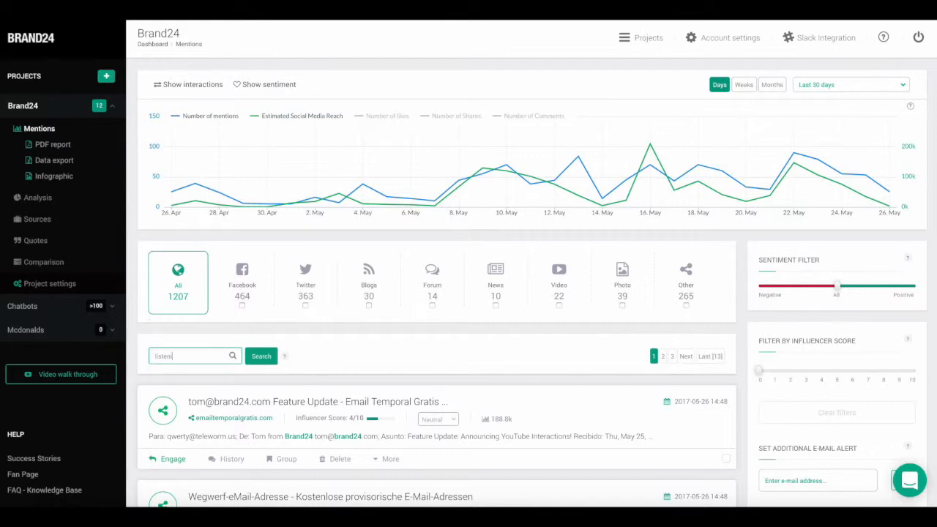
pyautogui.write('ing')
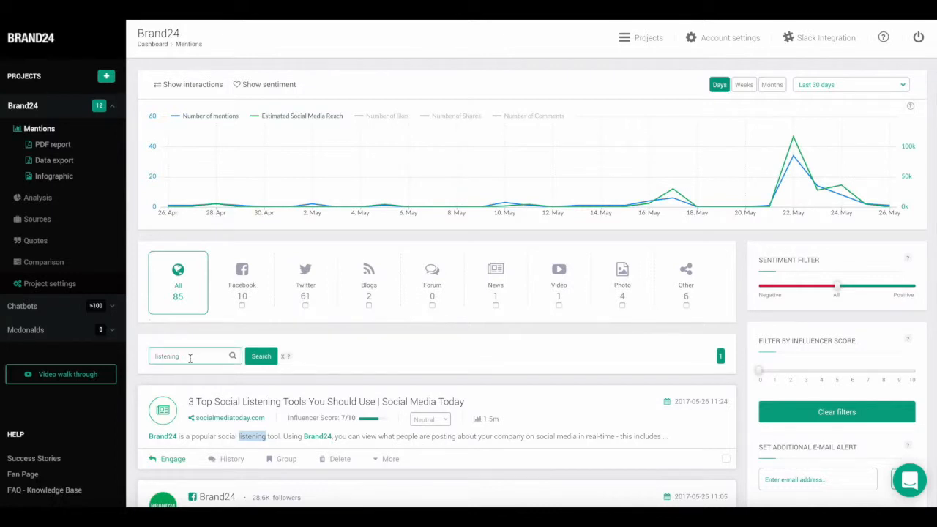
# Step: Run the query 'listening (and) tool' and review the 63 matching mentions
pyautogui.write('(an')
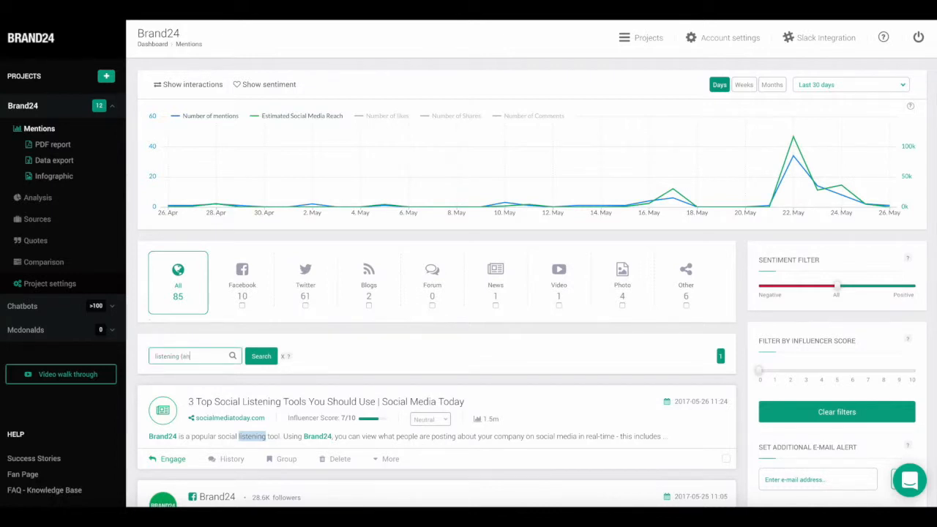
pyautogui.write('d)')
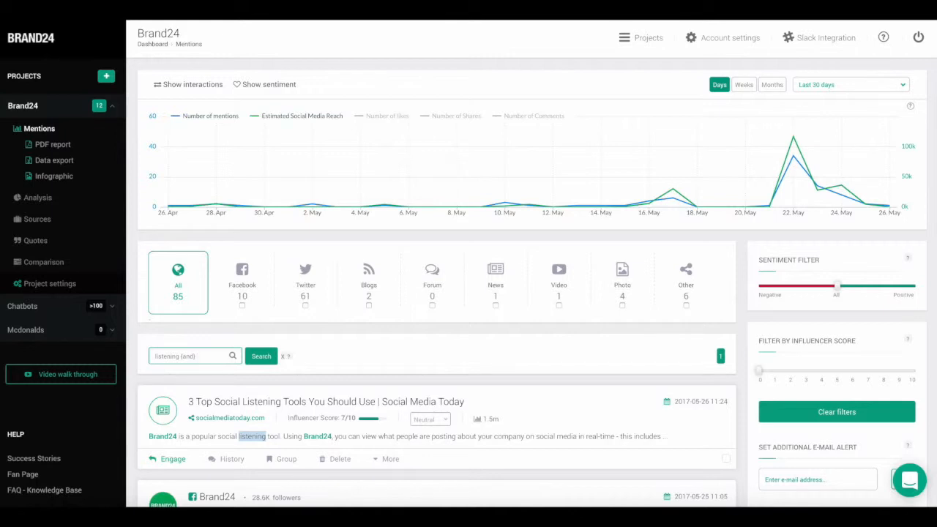
pyautogui.write('tool')
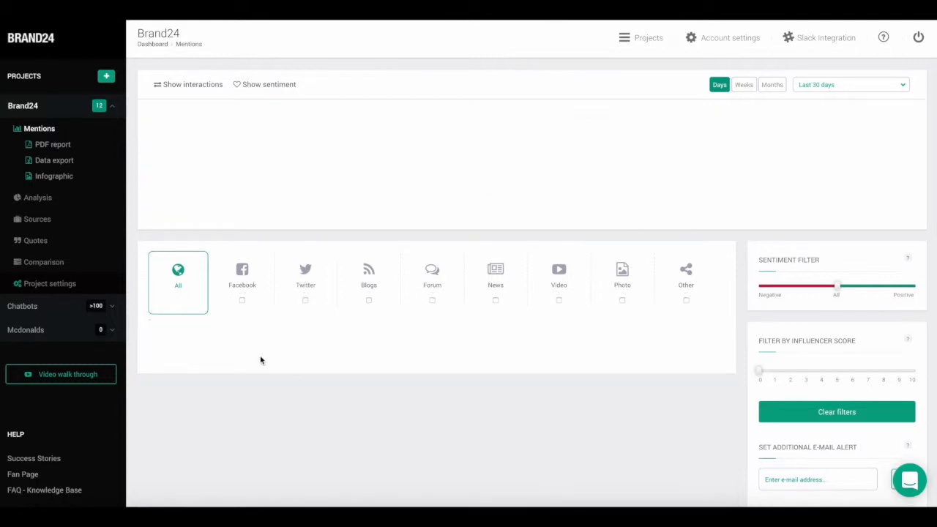
pyautogui.click(260, 356)
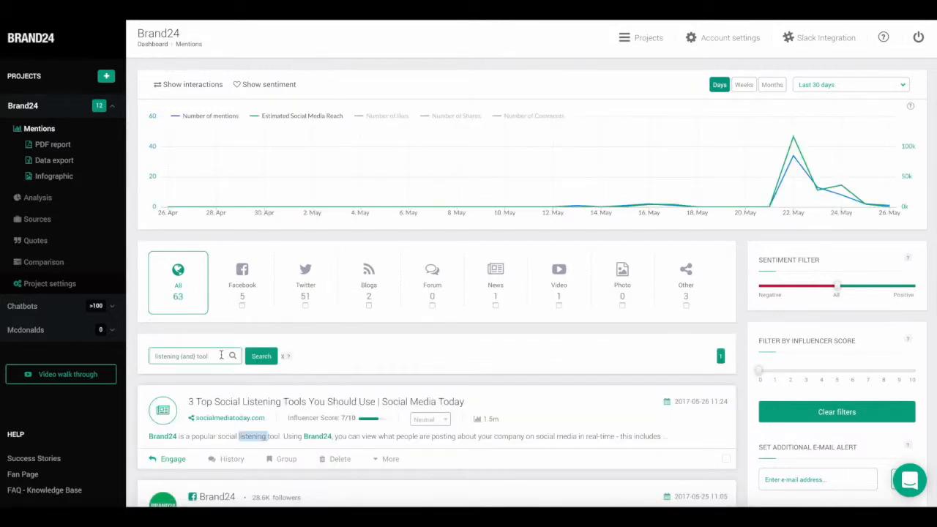
pyautogui.scroll(-3)
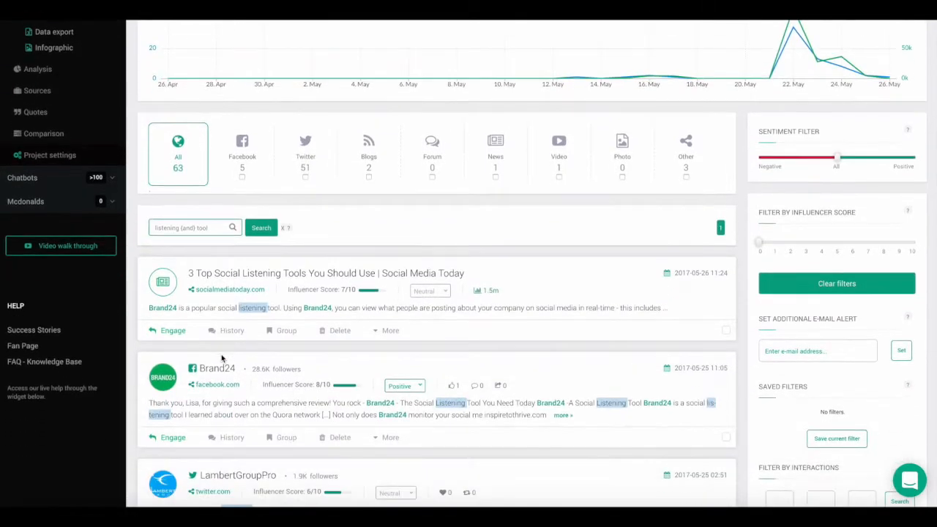
pyautogui.scroll(3)
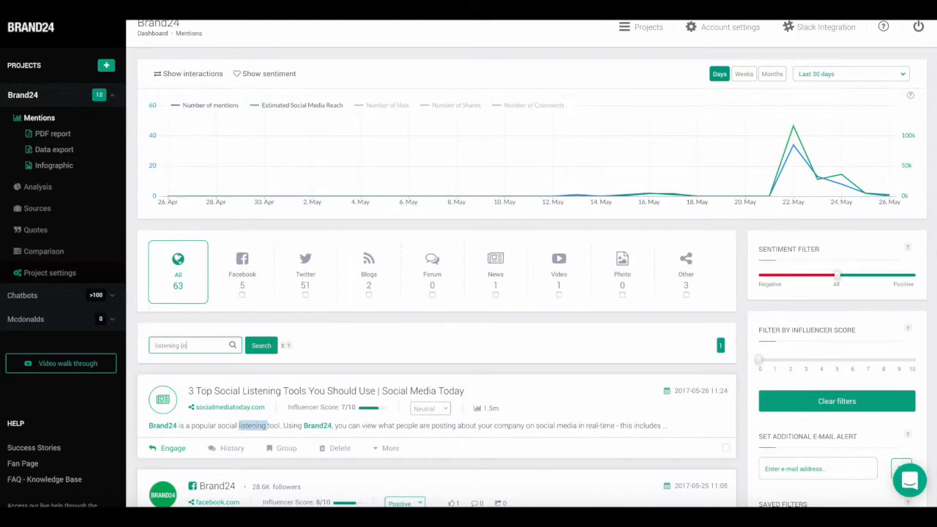
# Step: Run the query 'listening (or) tool' to widen results to 156 mentions
pyautogui.write('r)')
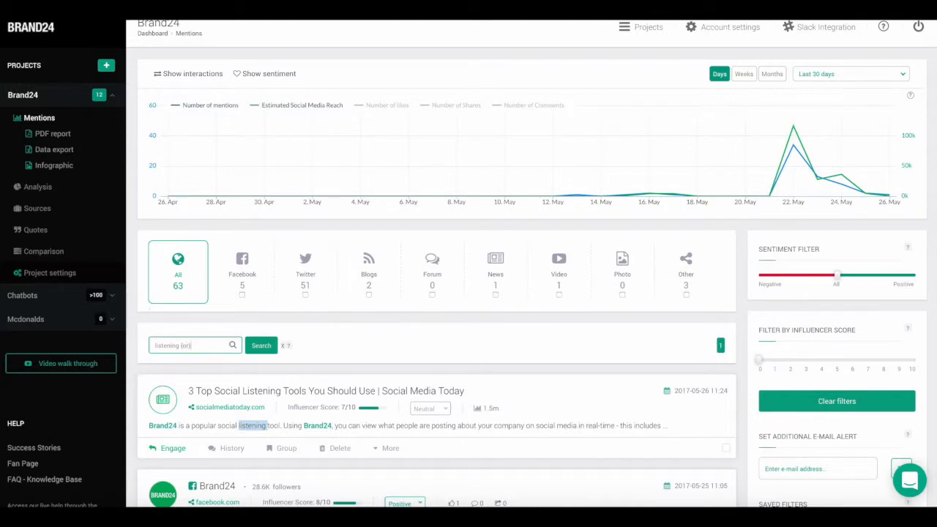
pyautogui.write('tool')
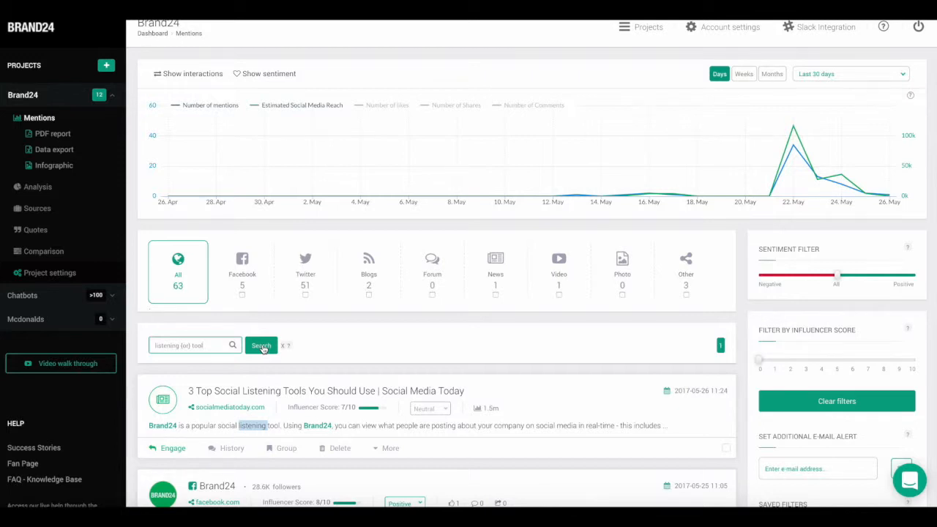
pyautogui.click(261, 345)
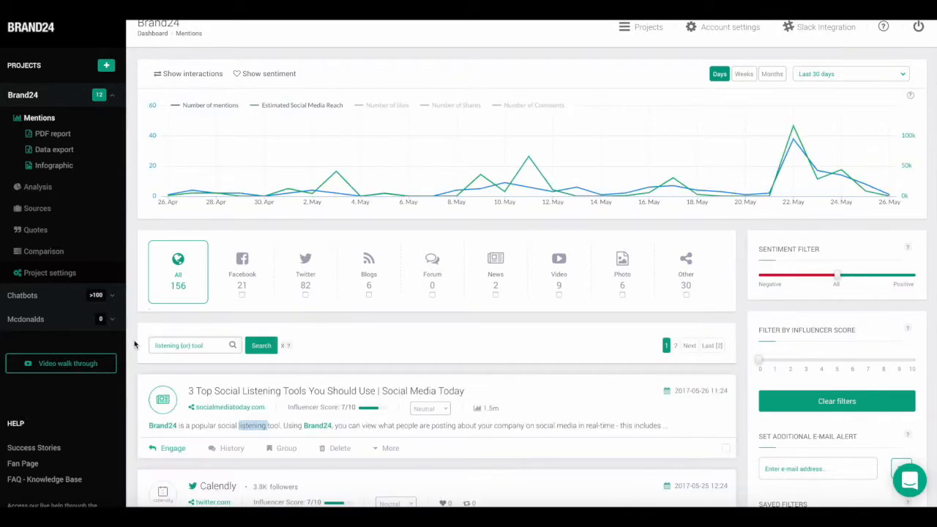
pyautogui.scroll(-3)
pyautogui.write('(not) l')
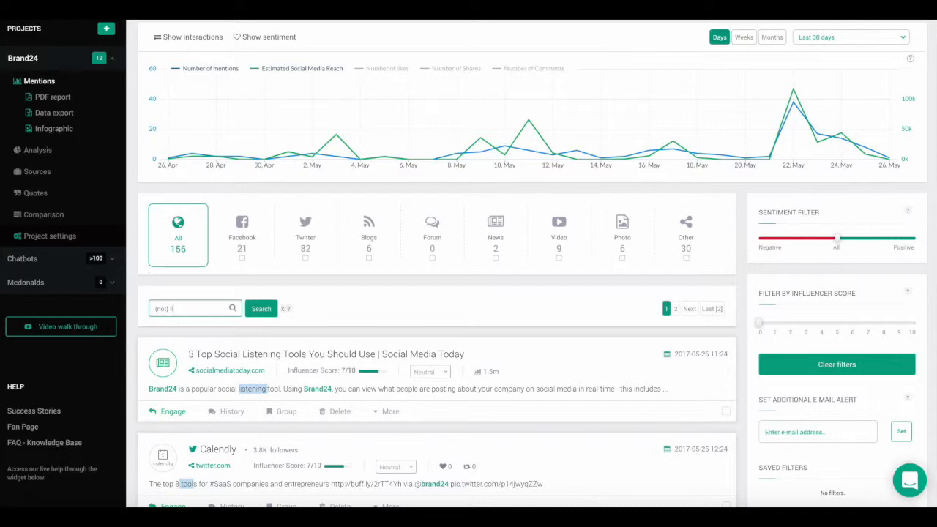
# Step: Search with '(not) listening' to show the 1122 mentions without listening
pyautogui.click(262, 308)
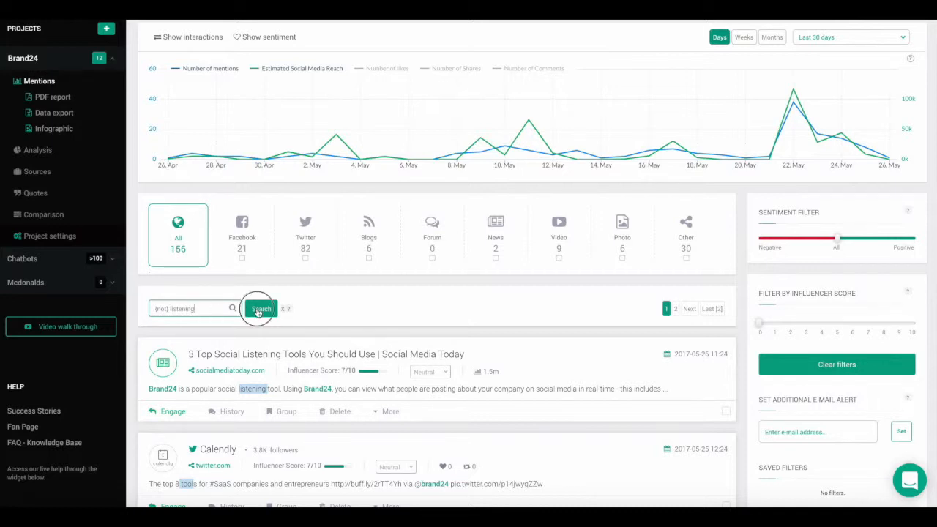
pyautogui.click(260, 308)
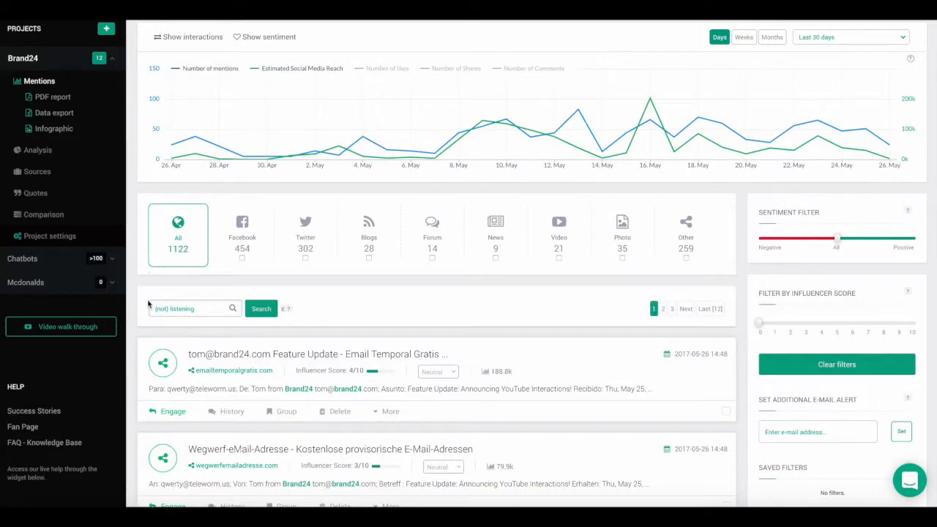
pyautogui.moveTo(364, 325)
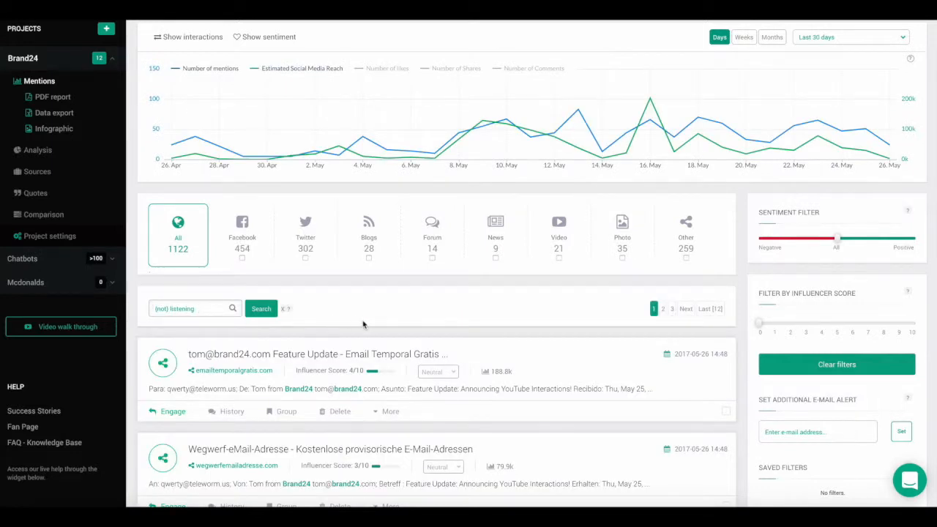
pyautogui.moveTo(607, 332)
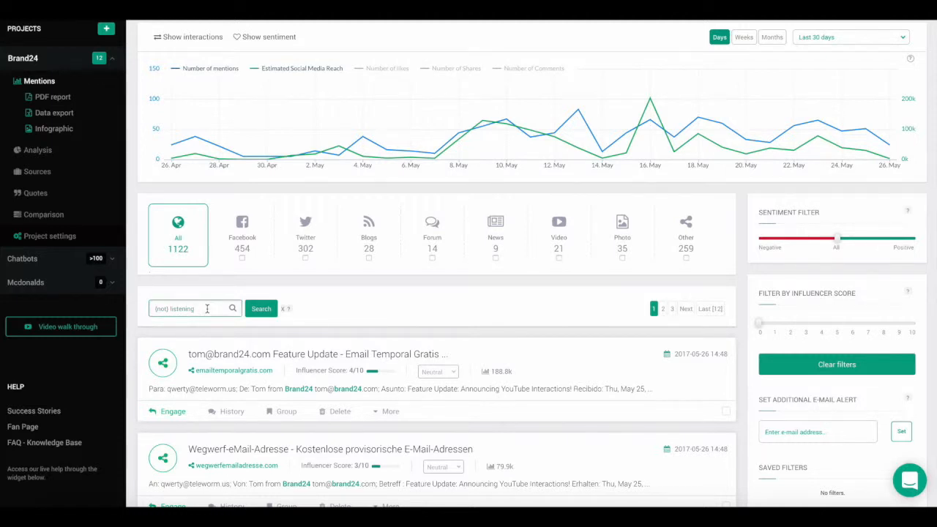
# Step: Run '(not) listening (and) (not) tool', leaving 1051 mentions
pyautogui.write('(and)')
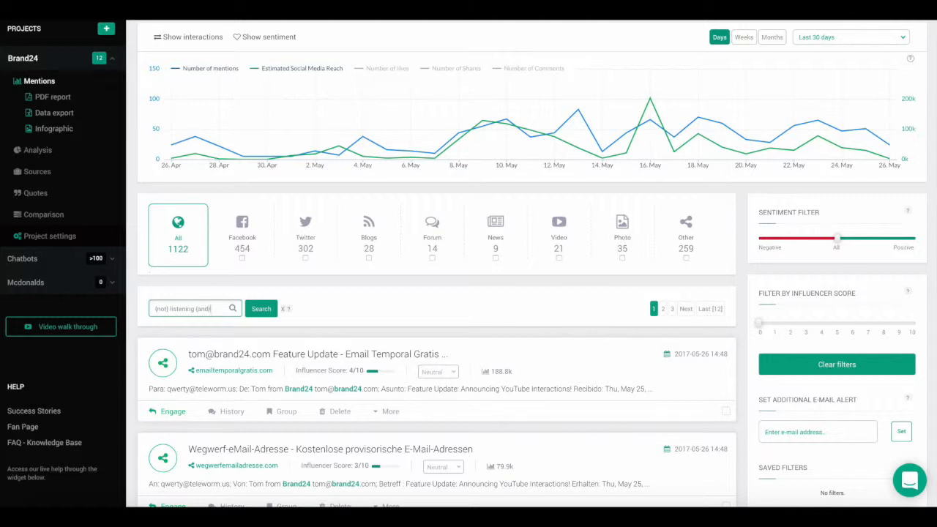
pyautogui.write('(not) tool')
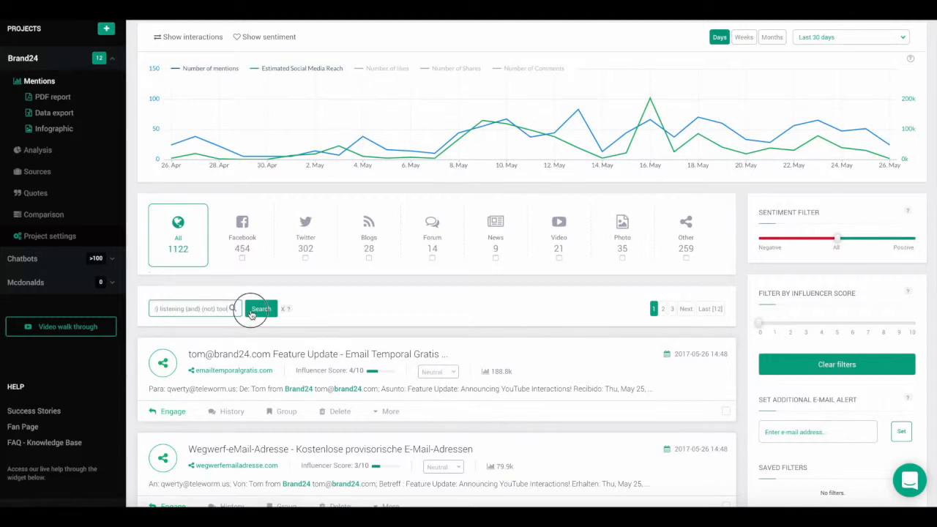
pyautogui.click(260, 308)
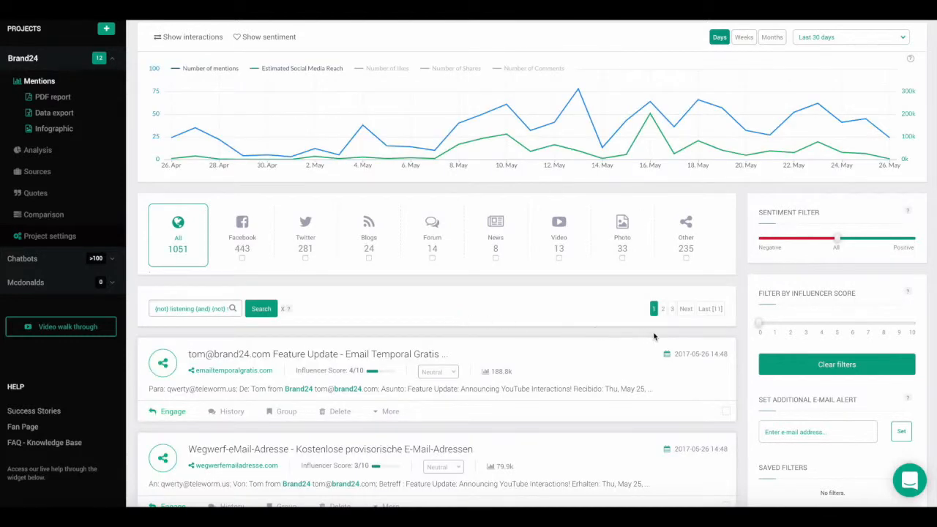
pyautogui.scroll(-3)
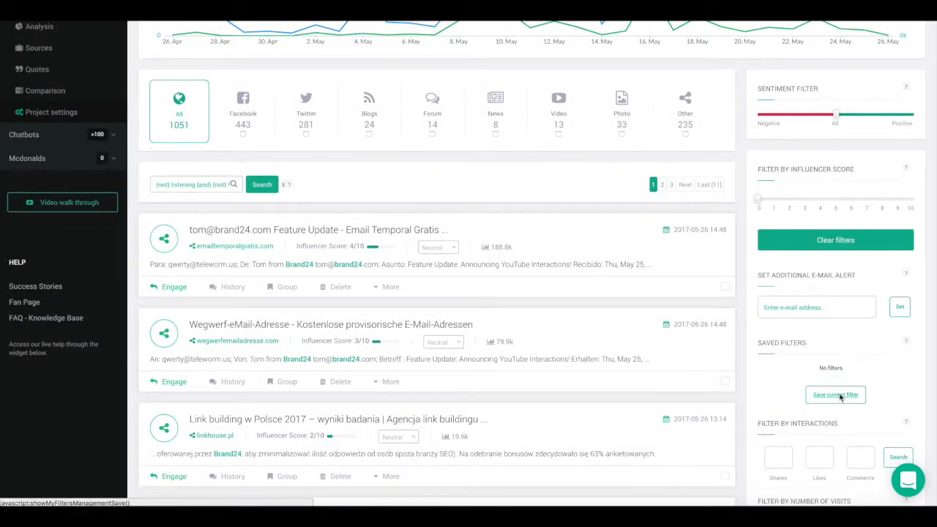
# Step: Save the current query as filter '#1' and apply it from Saved Filters
pyautogui.click(835, 395)
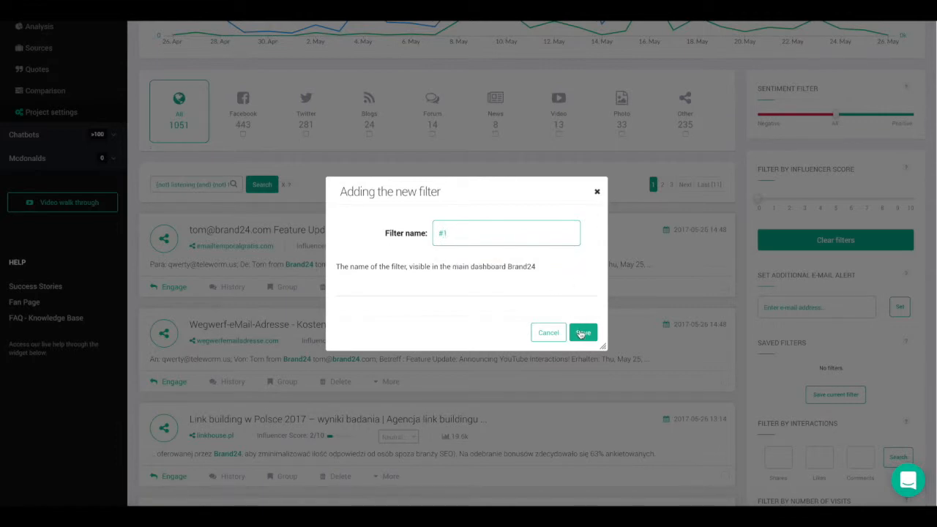
pyautogui.click(582, 332)
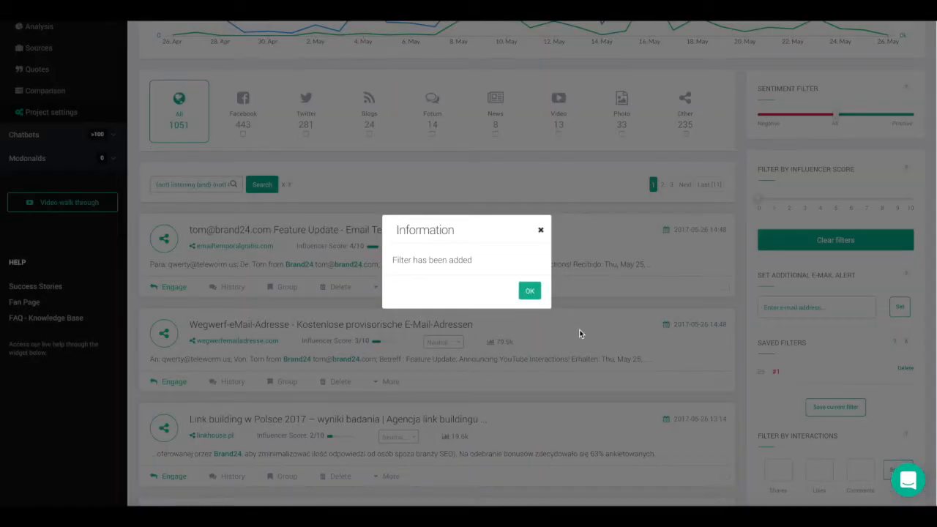
pyautogui.moveTo(530, 292)
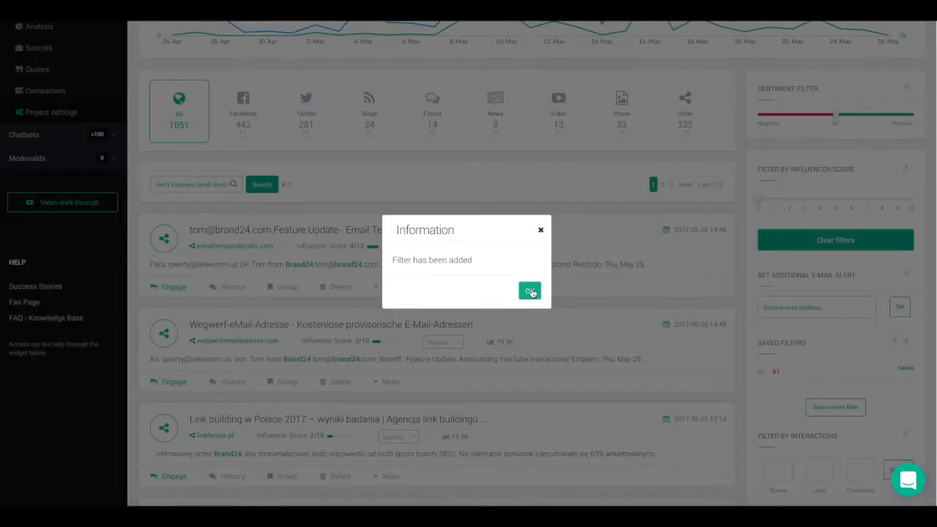
pyautogui.click(530, 291)
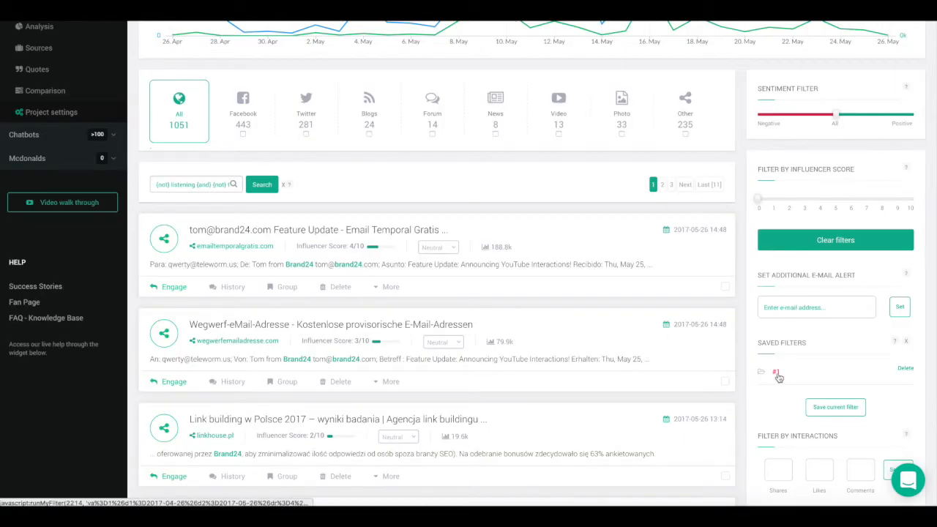
pyautogui.click(775, 373)
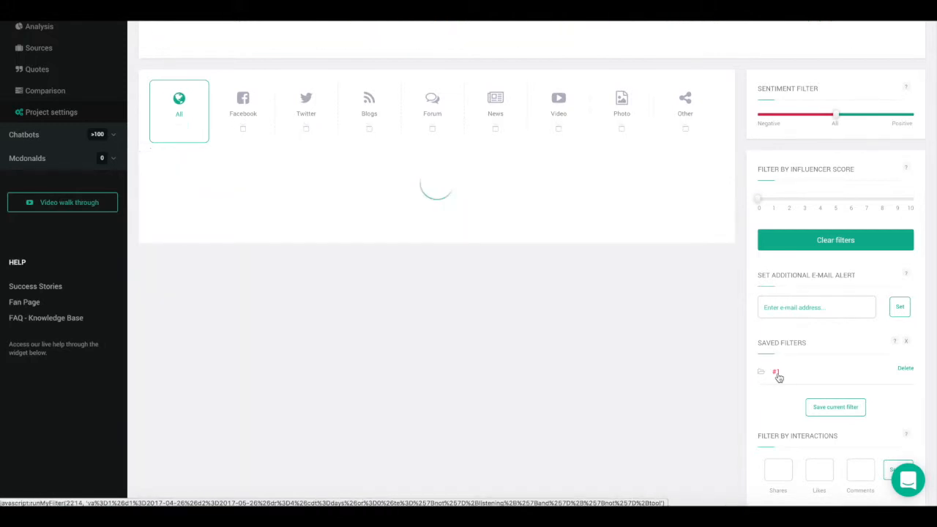